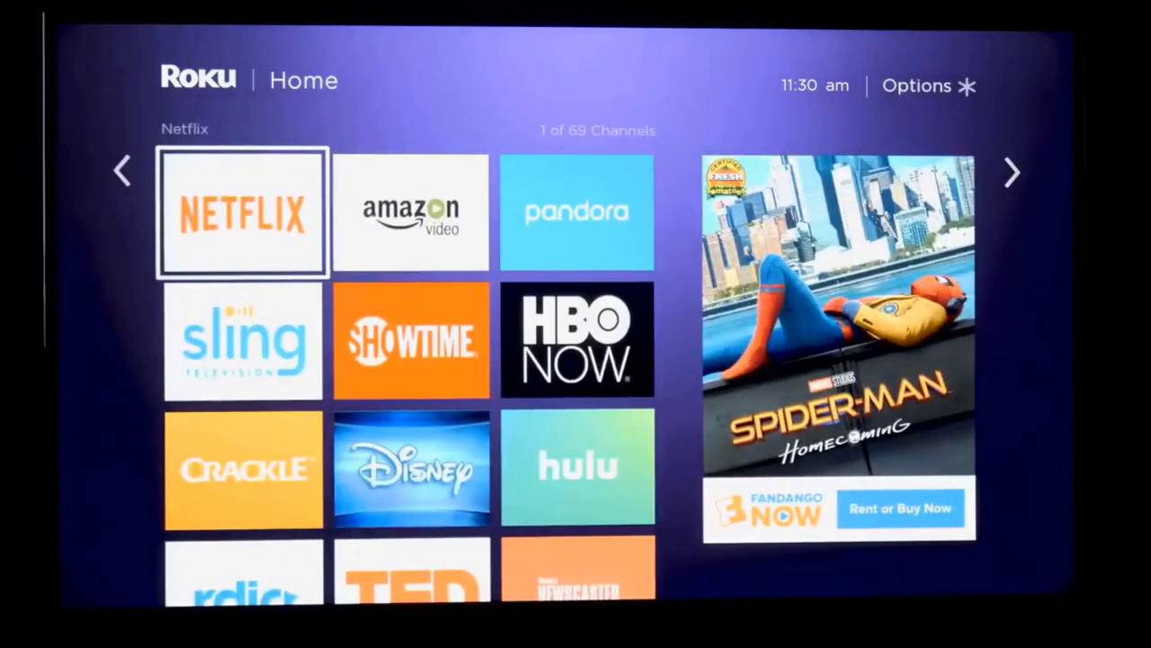
Leave the Roku channel grid and start a video whose player offers SD, HDX and UHD
click(241, 212)
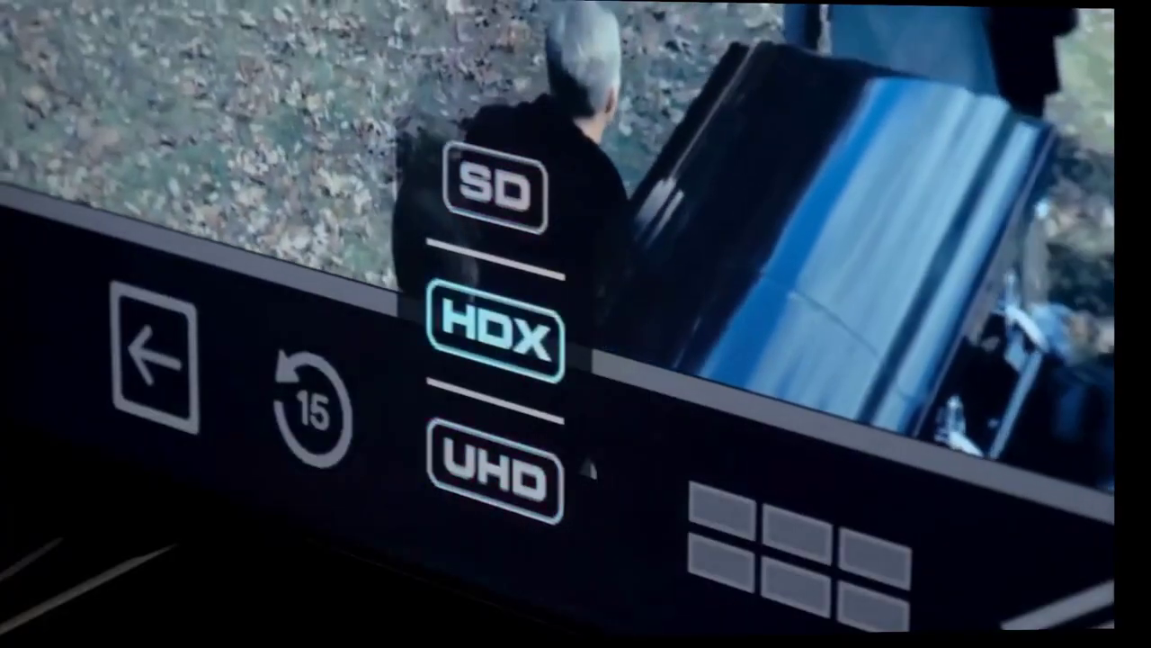